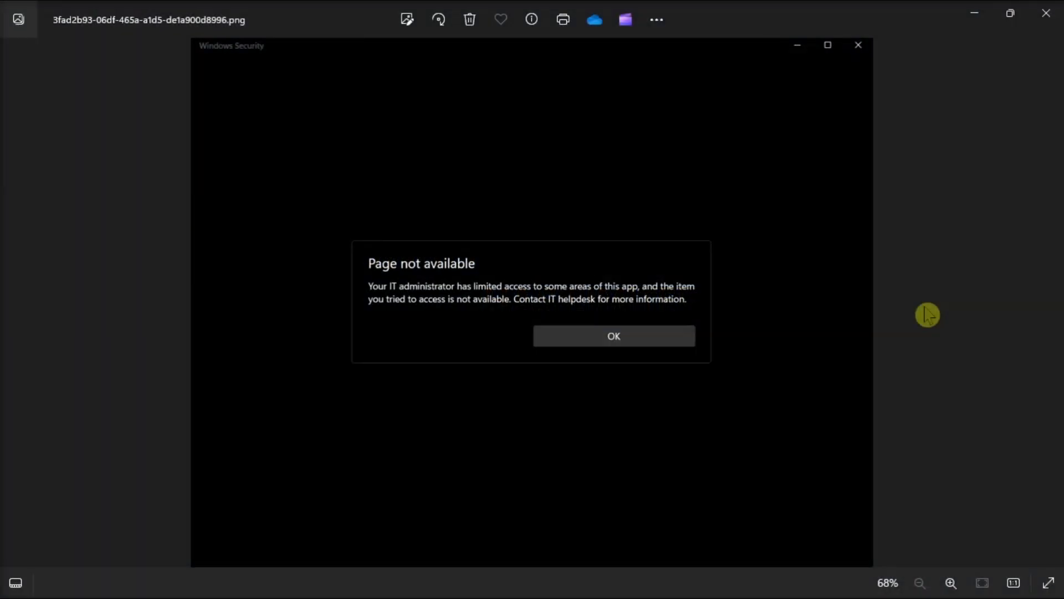
pyautogui.moveTo(358, 149)
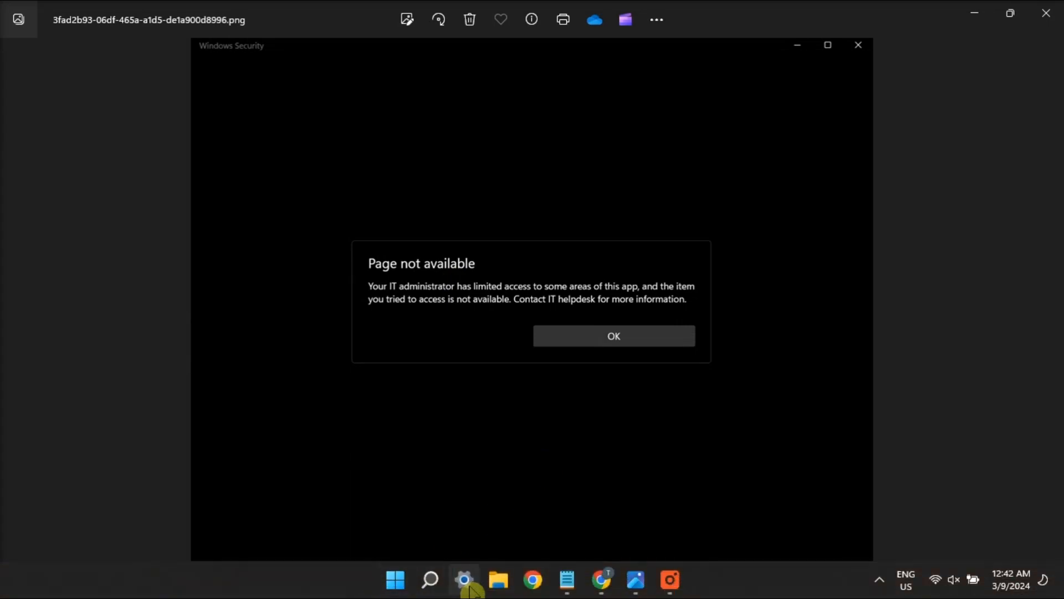
# Launch Windows Settings from the taskbar and go to the Accounts page
pyautogui.click(465, 580)
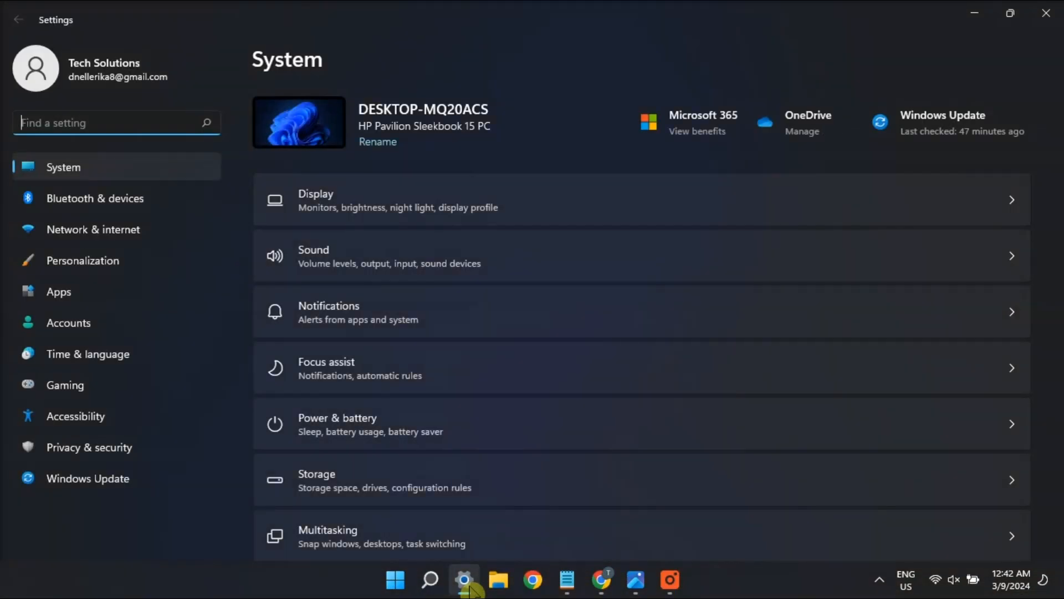
pyautogui.click(68, 323)
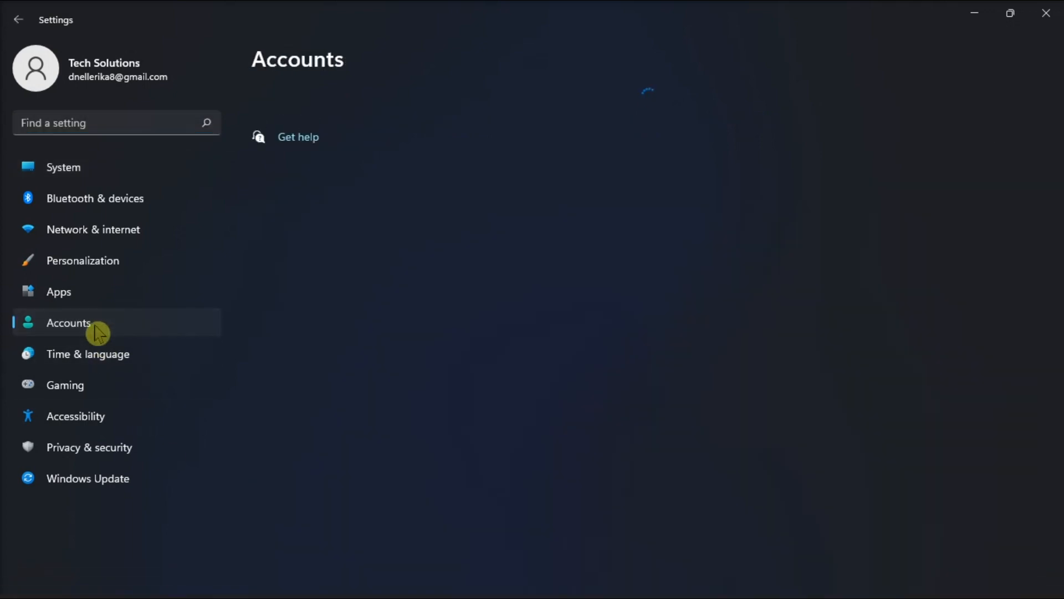
pyautogui.click(68, 322)
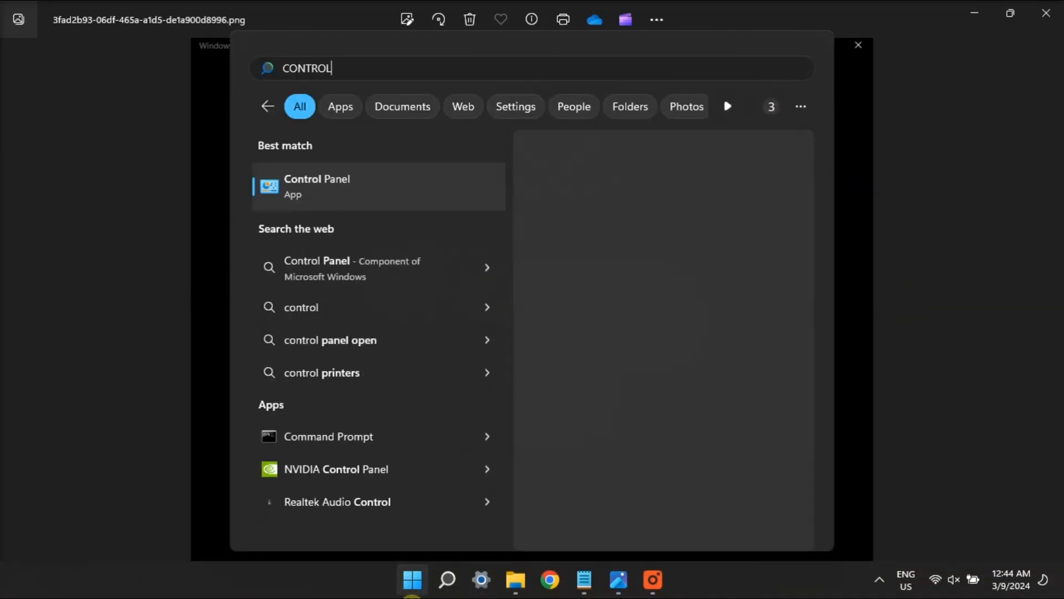
# Launch Control Panel from Start search and show the Programs and Features uninstall list
pyautogui.click(316, 186)
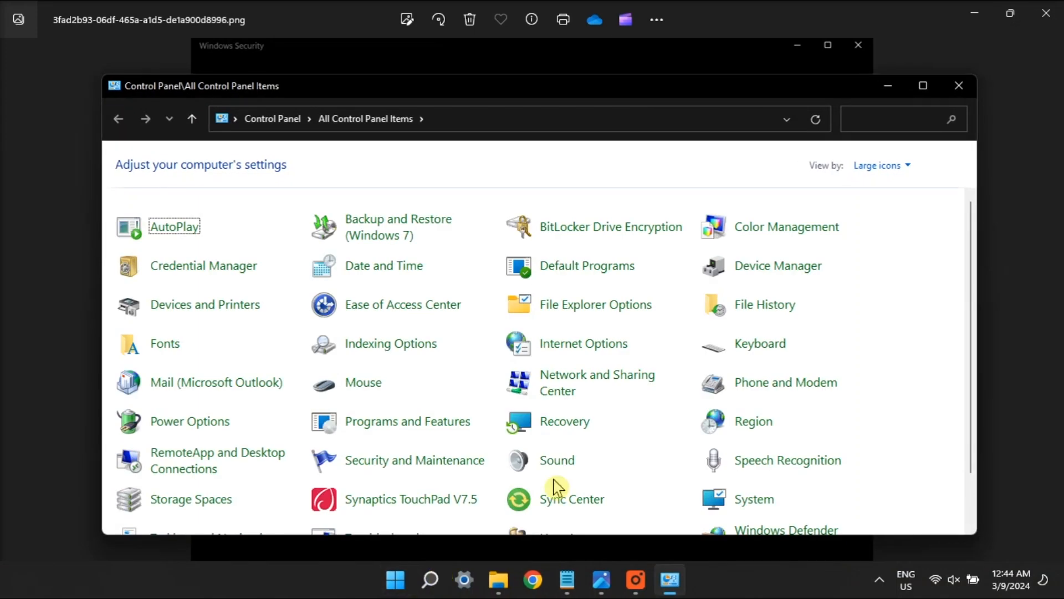
pyautogui.click(407, 421)
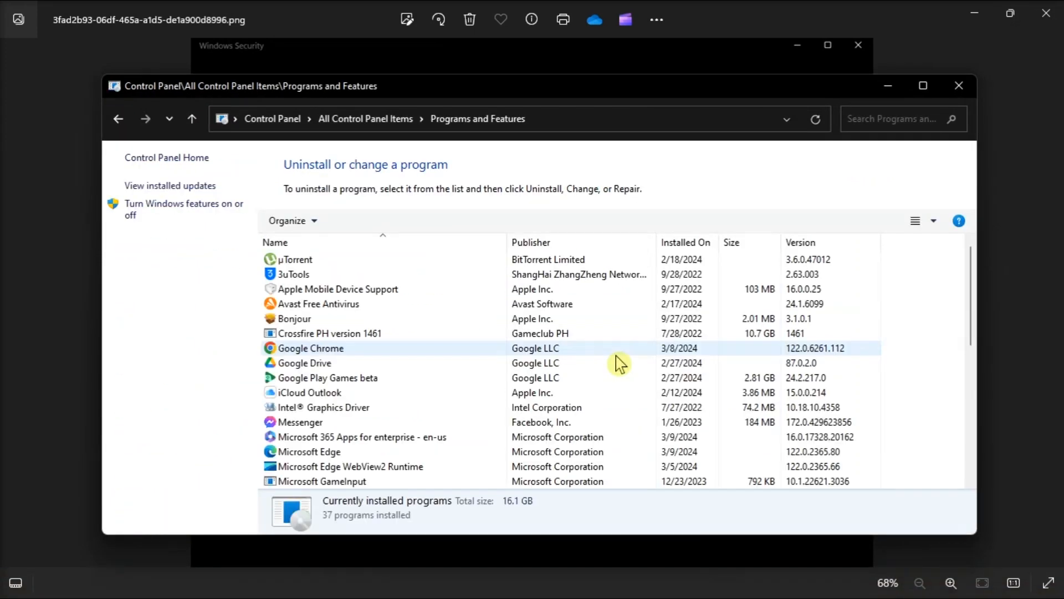
pyautogui.click(313, 303)
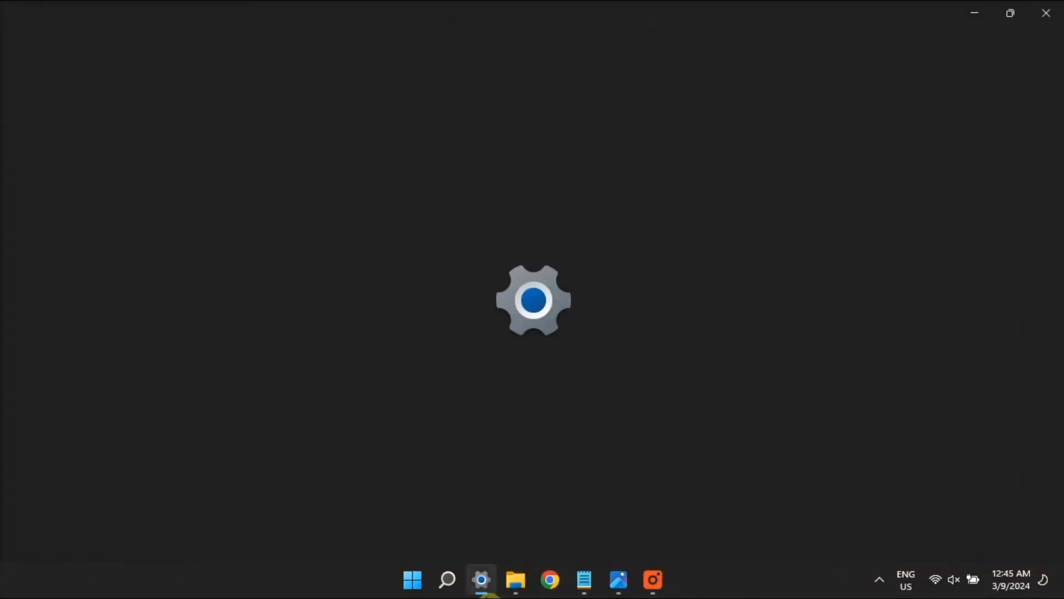
# Reach Accounts > Access work or school and expand the connected work account's details
pyautogui.click(481, 580)
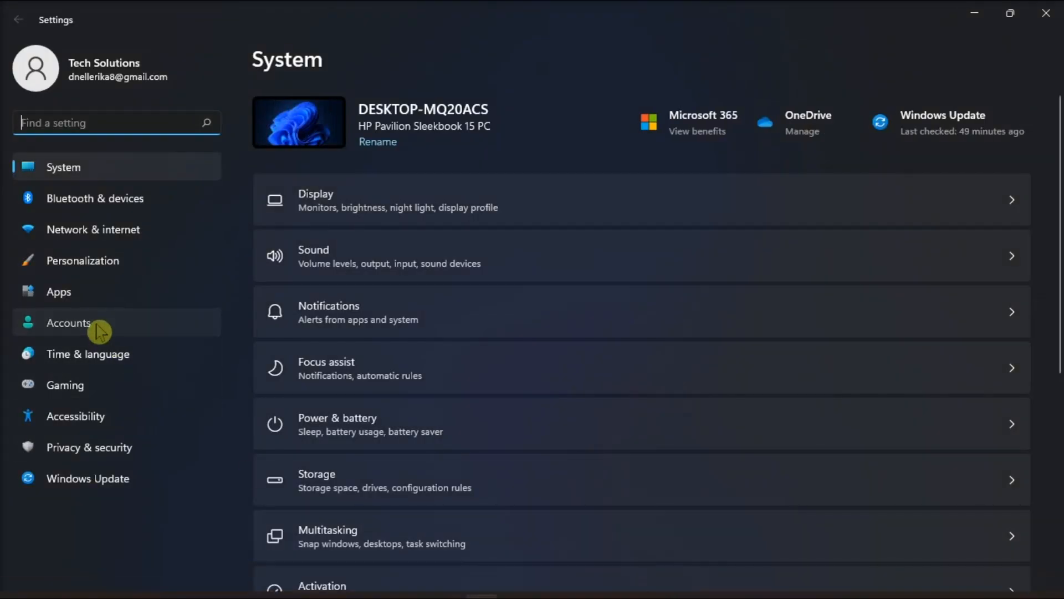
pyautogui.click(68, 323)
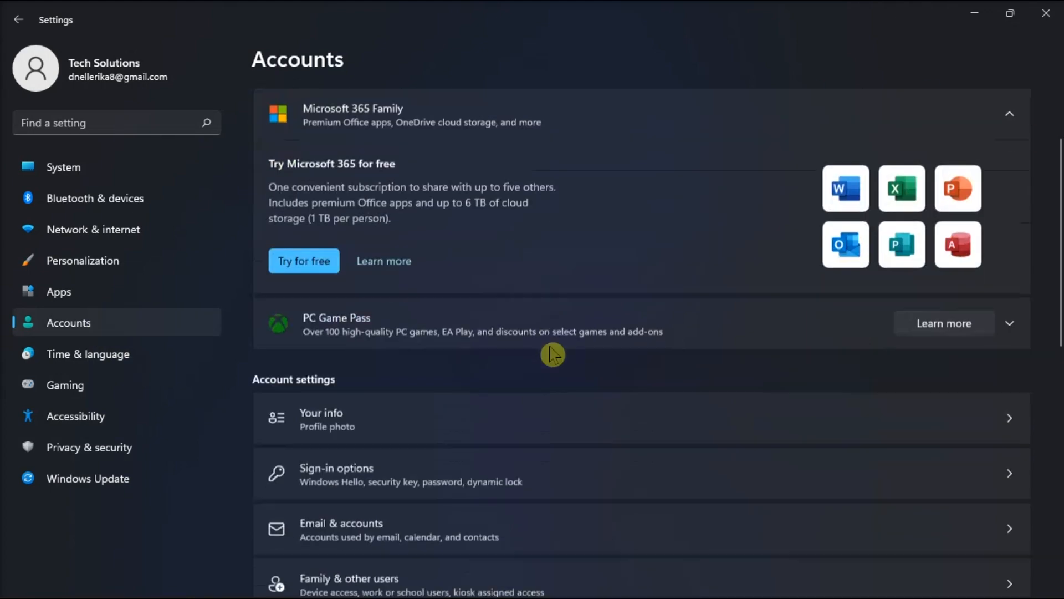
pyautogui.scroll(-3)
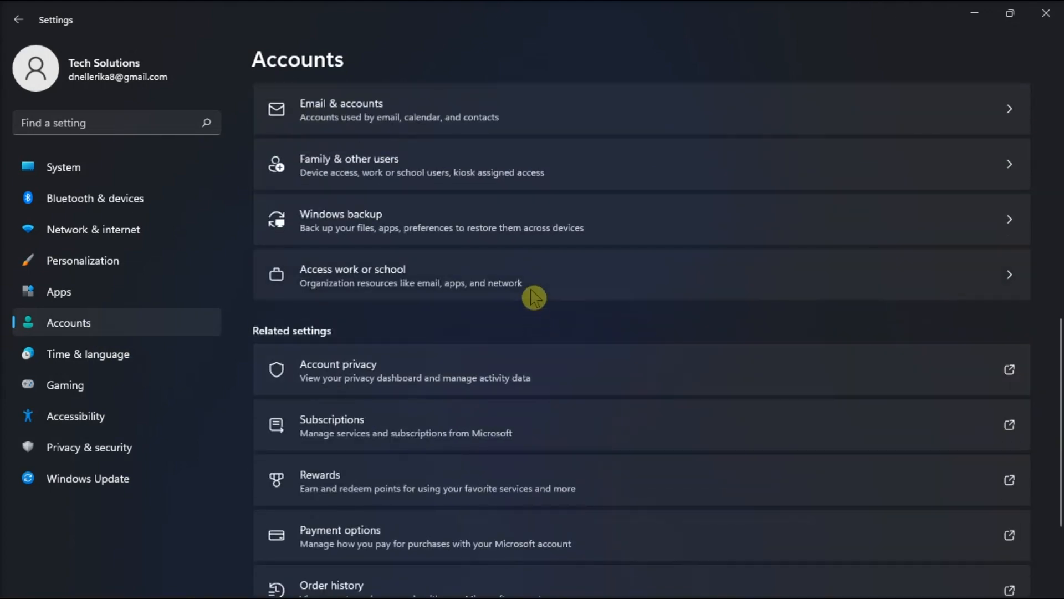
pyautogui.click(352, 274)
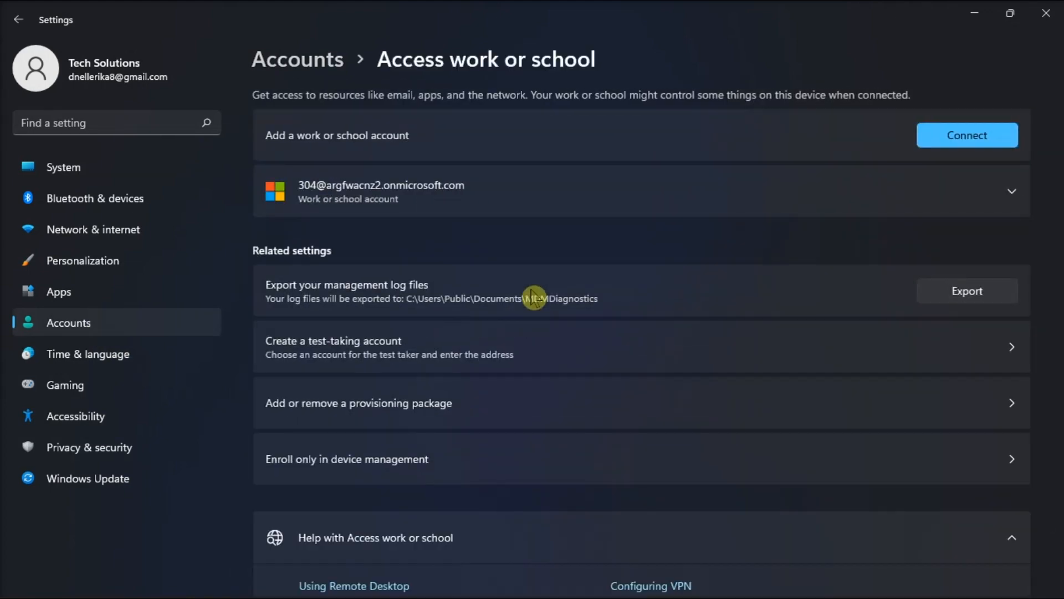
pyautogui.click(1011, 191)
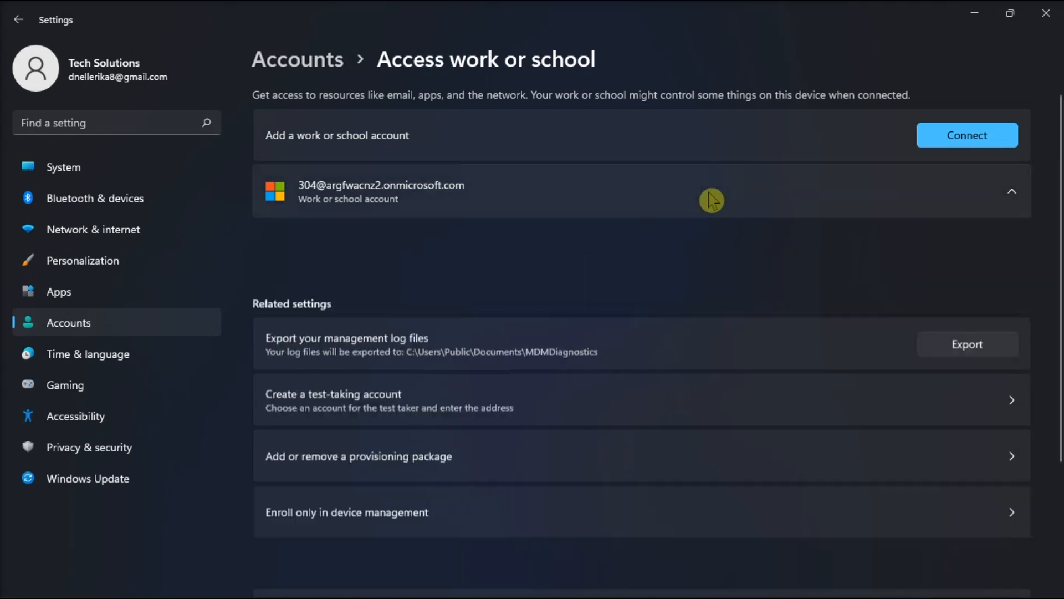
pyautogui.click(710, 191)
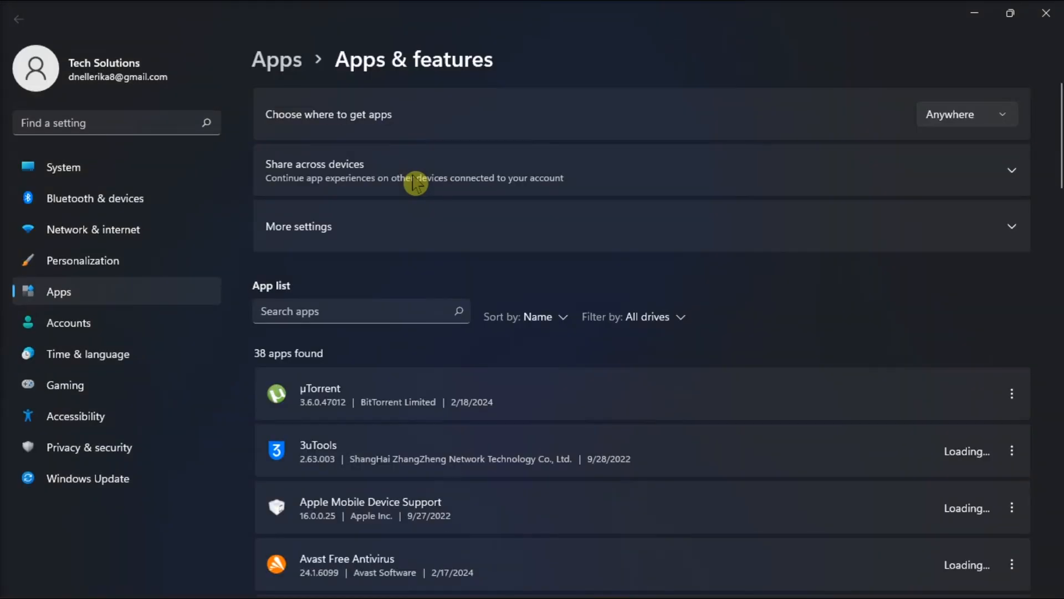
# Locate Windows Security in Apps & features and go to its app settings page
pyautogui.scroll(-3)
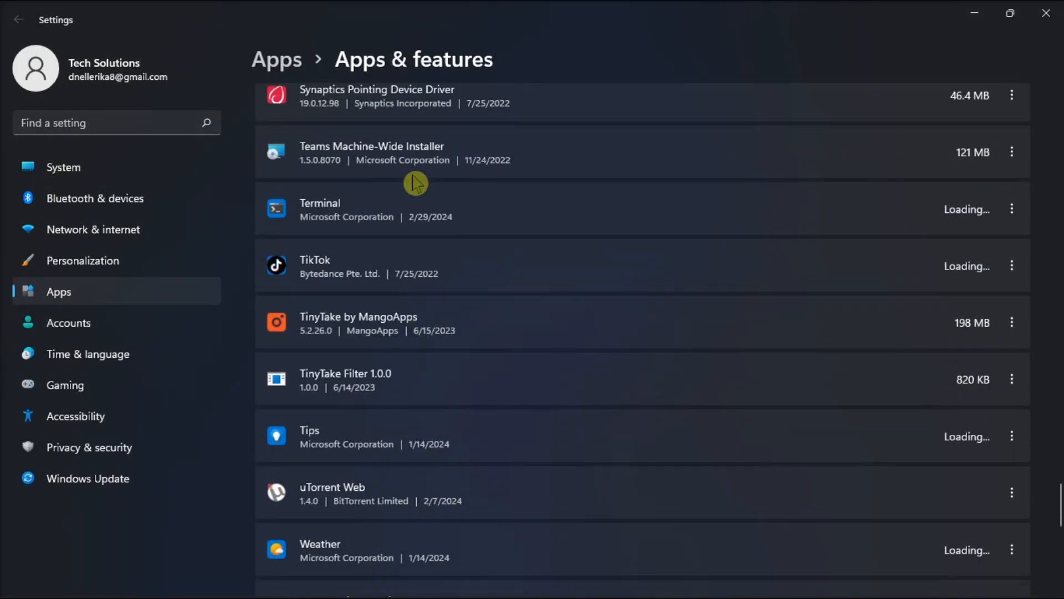
pyautogui.scroll(-3)
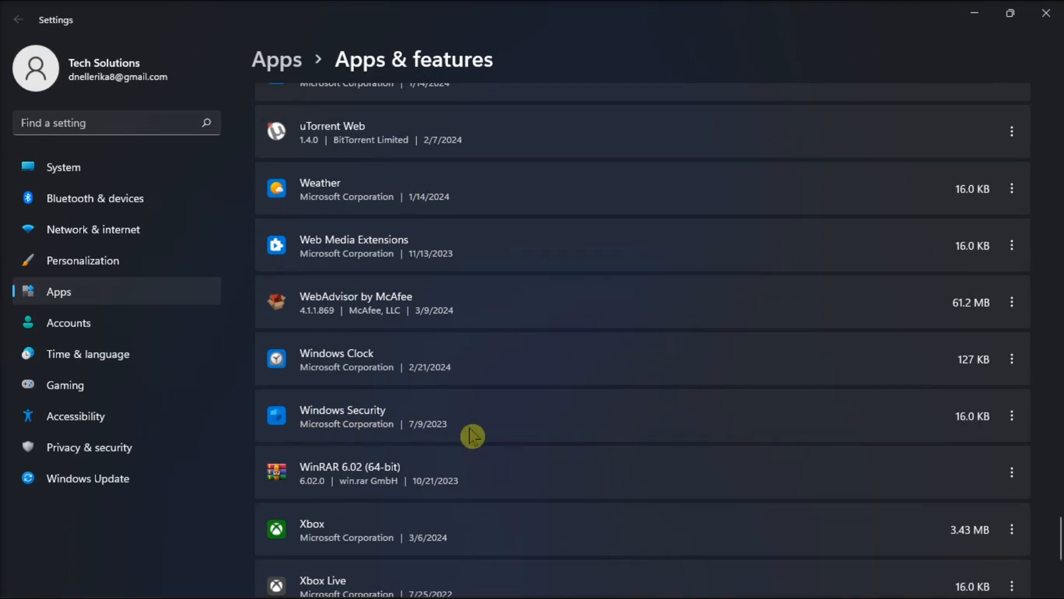
pyautogui.click(1011, 416)
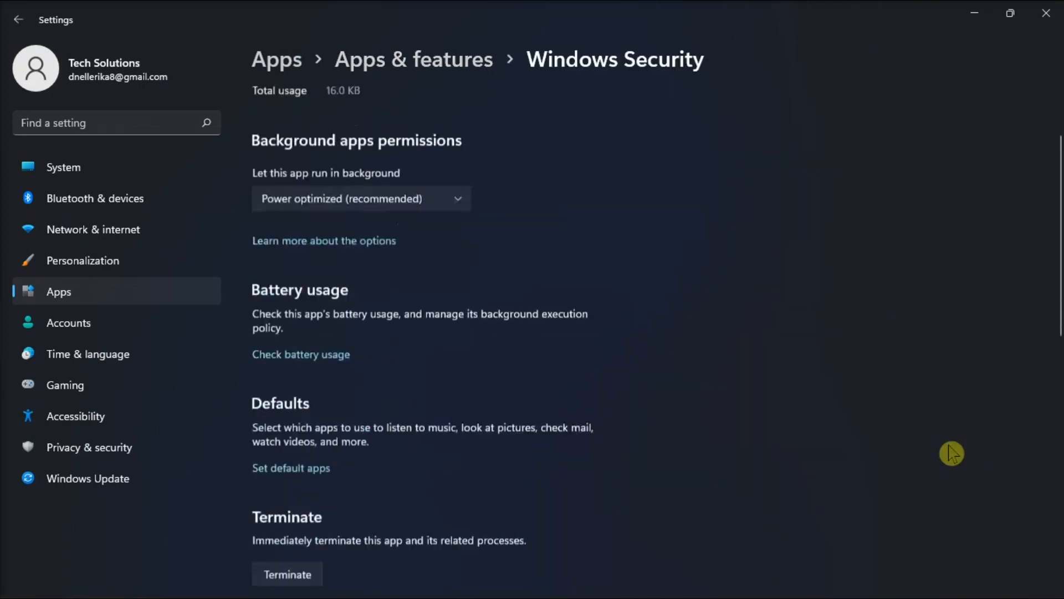
# Reveal the Reset section with Repair and Reset buttons for Windows Security
pyautogui.scroll(-3)
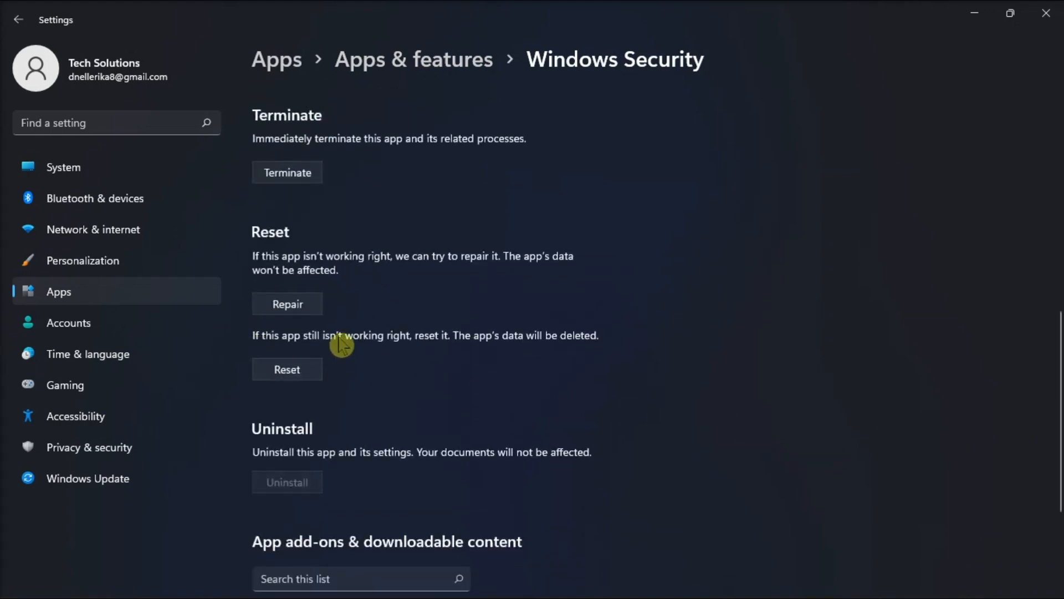
pyautogui.moveTo(358, 410)
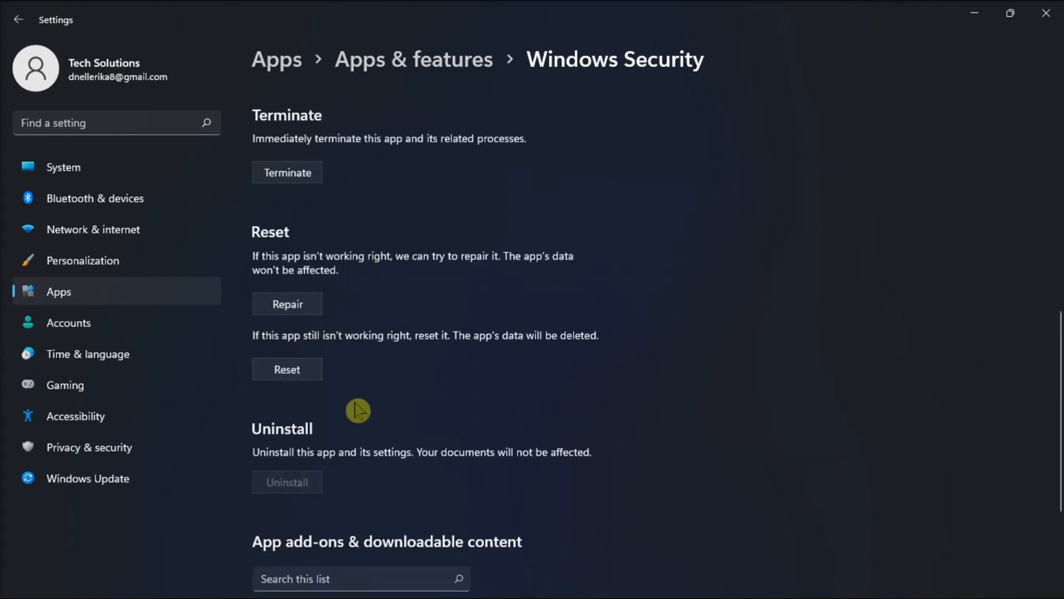
pyautogui.moveTo(385, 419)
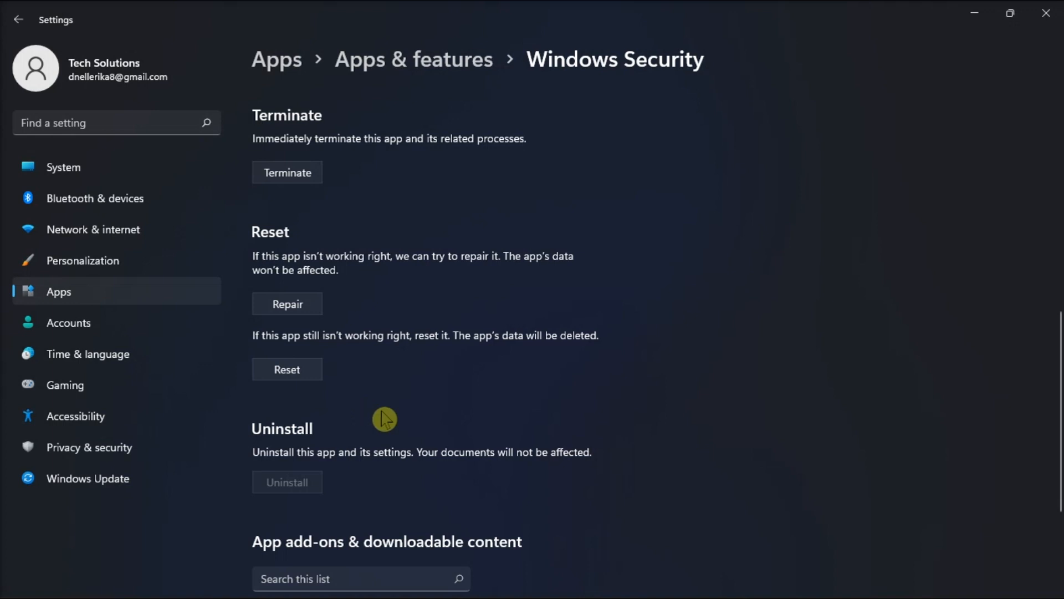